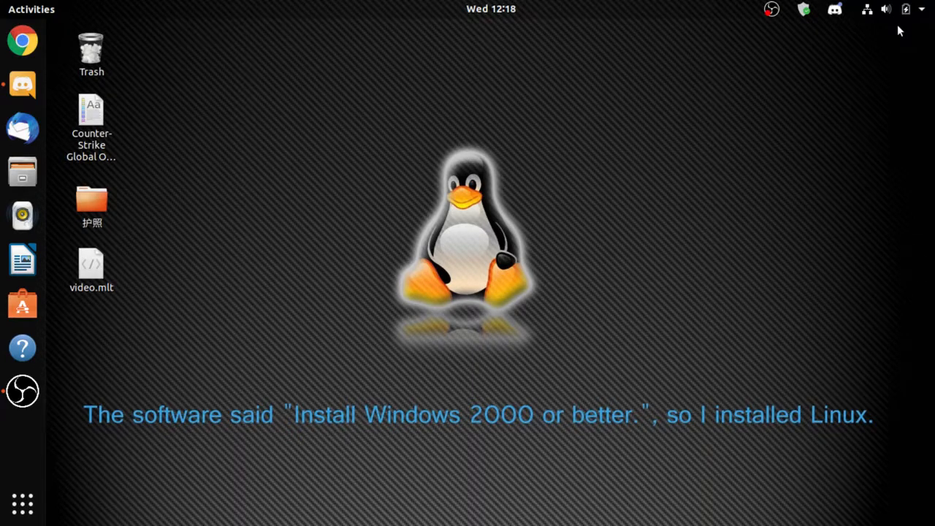
{"action": "mouse_move", "coordinate": [871, 6]}
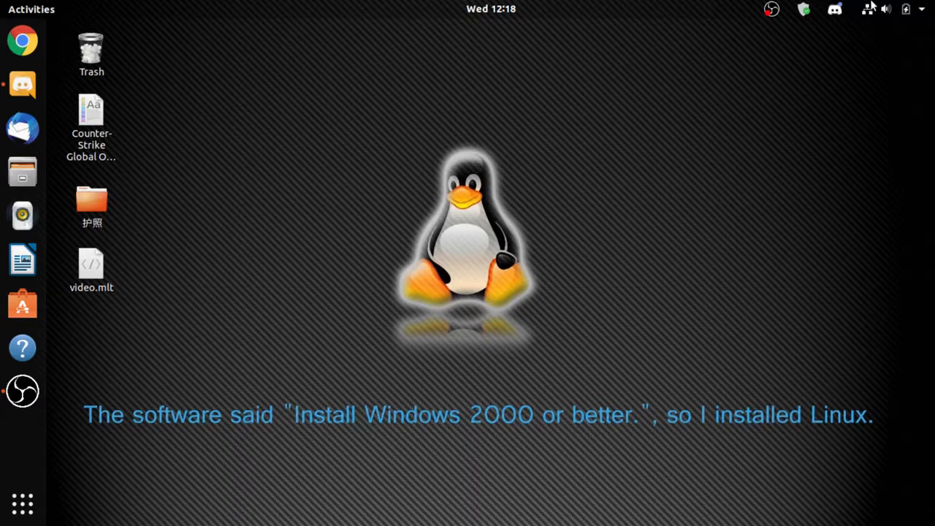
Step: Start 'sudo apt-get remove steam' in the terminal and leave the password prompt waiting
{"action": "left_click", "coordinate": [491, 9]}
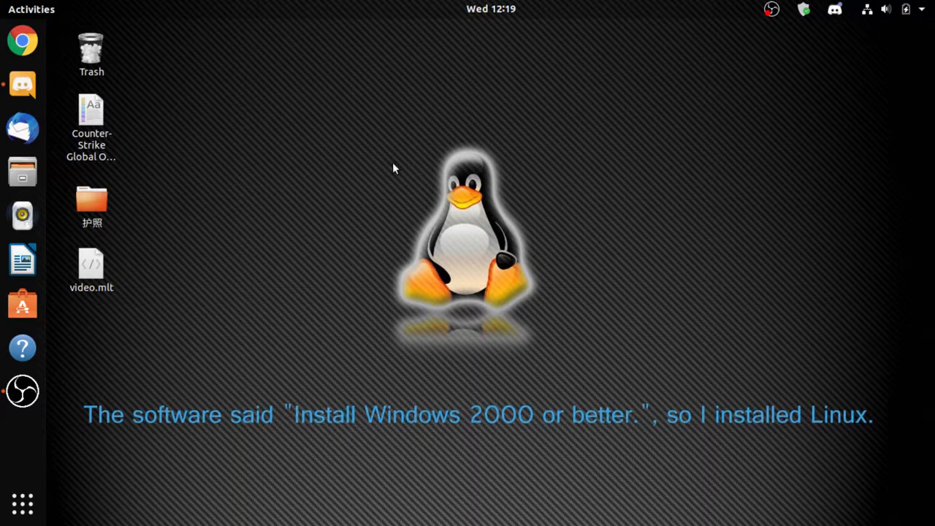
{"action": "mouse_move", "coordinate": [311, 109]}
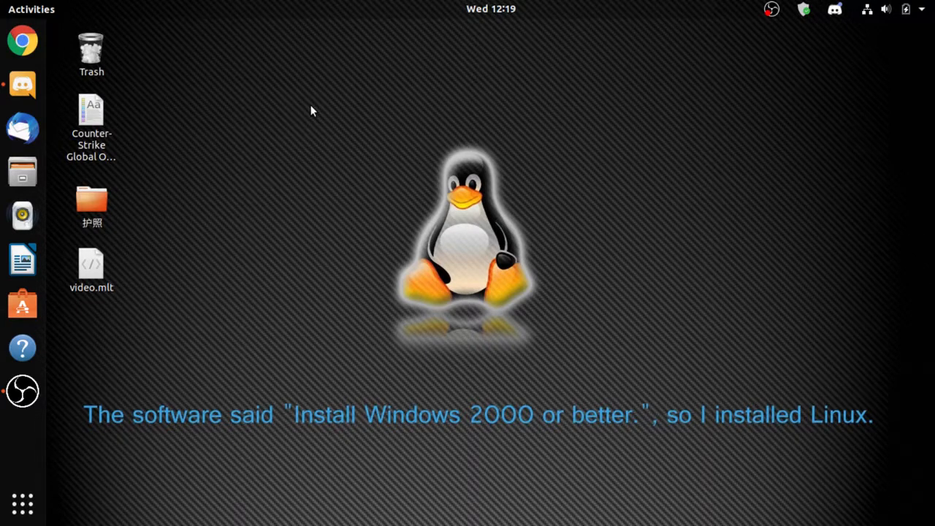
{"action": "mouse_move", "coordinate": [325, 100]}
{"action": "type", "text": "sudo apt-get remove steam"}
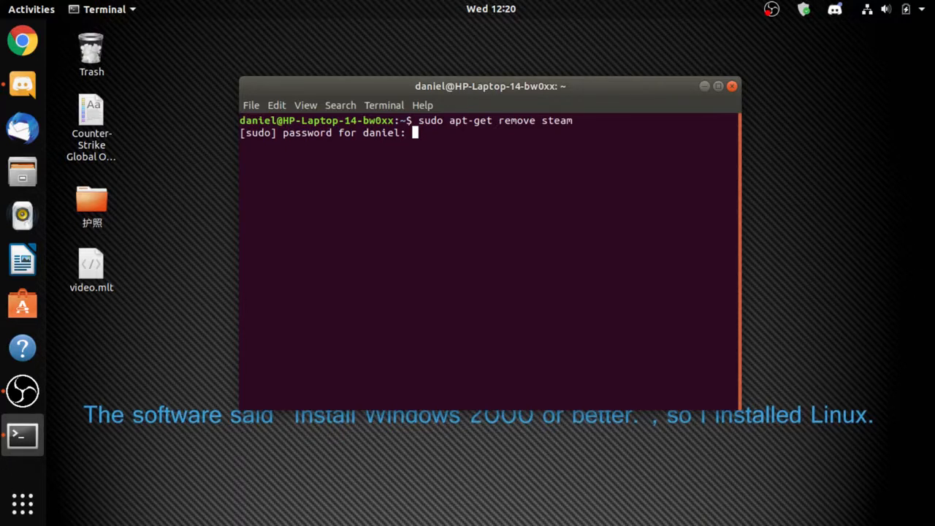
Step: Submit the sudo password and answer 'y' to remove the steam package
{"action": "key", "text": "Return"}
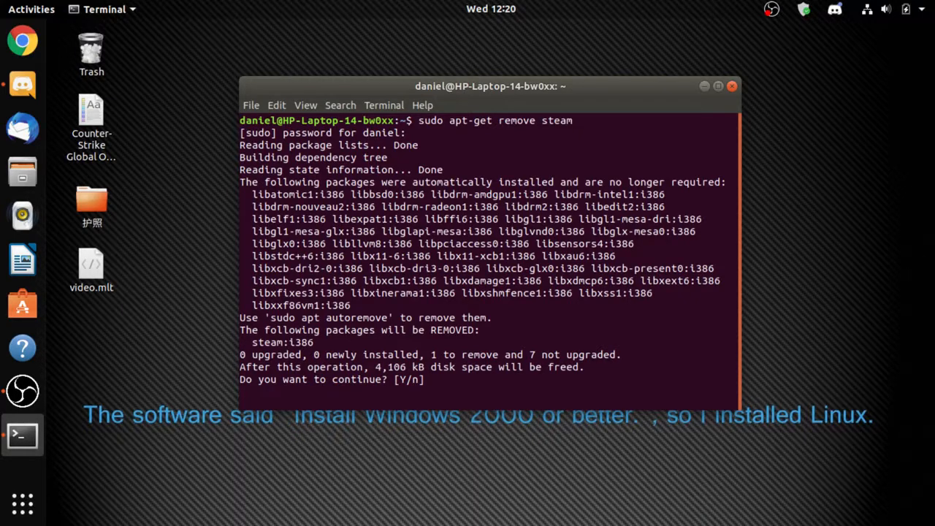
{"action": "type", "text": "y"}
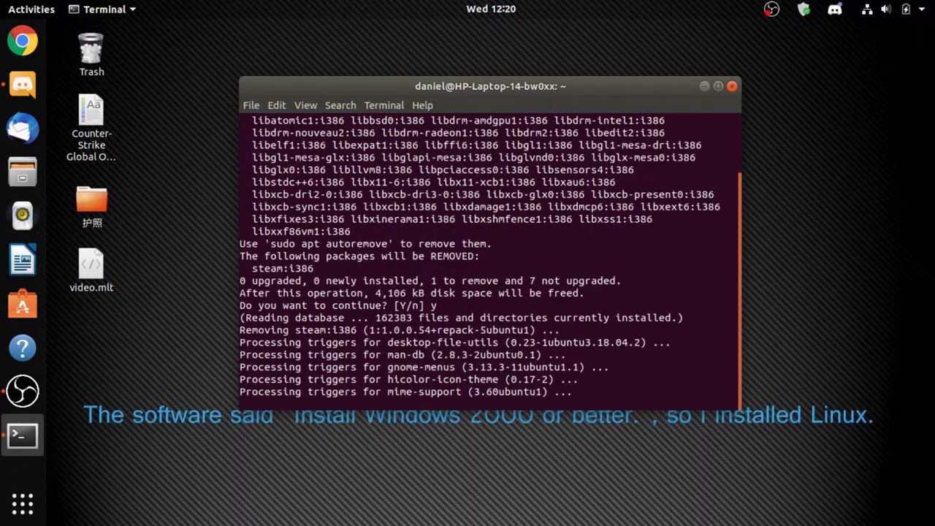